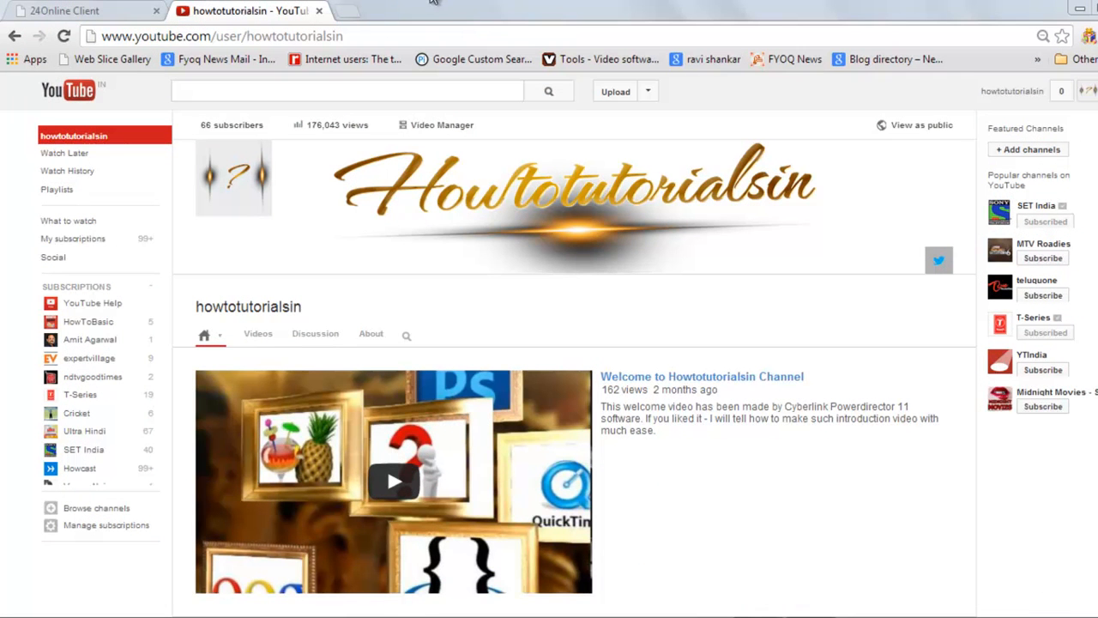
{"action": "mouse_move", "coordinate": [513, 306]}
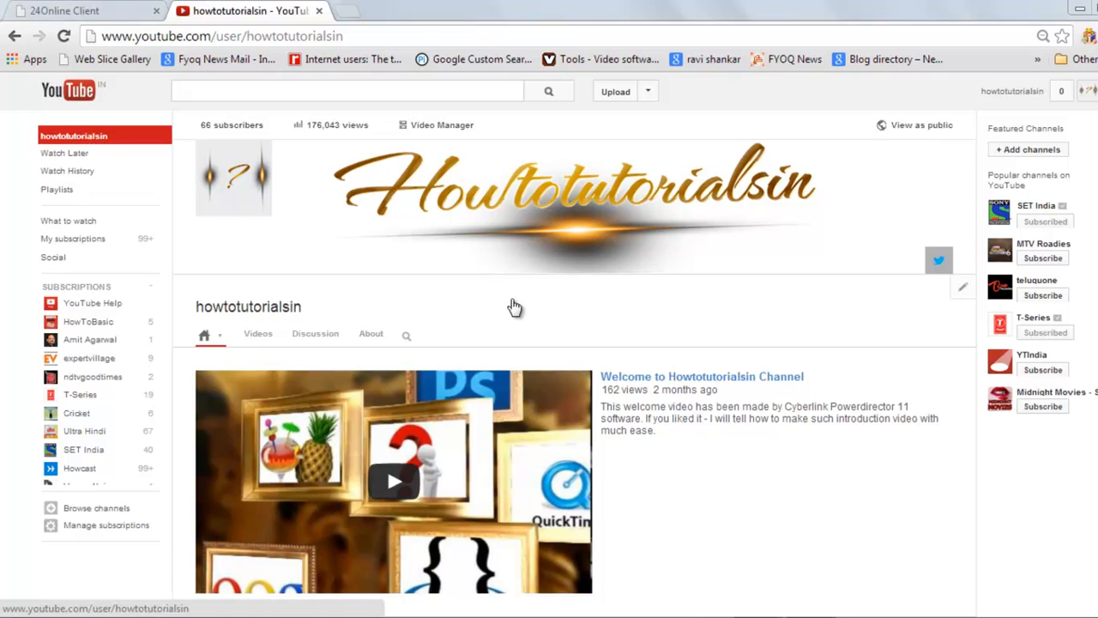
{"action": "mouse_move", "coordinate": [837, 249]}
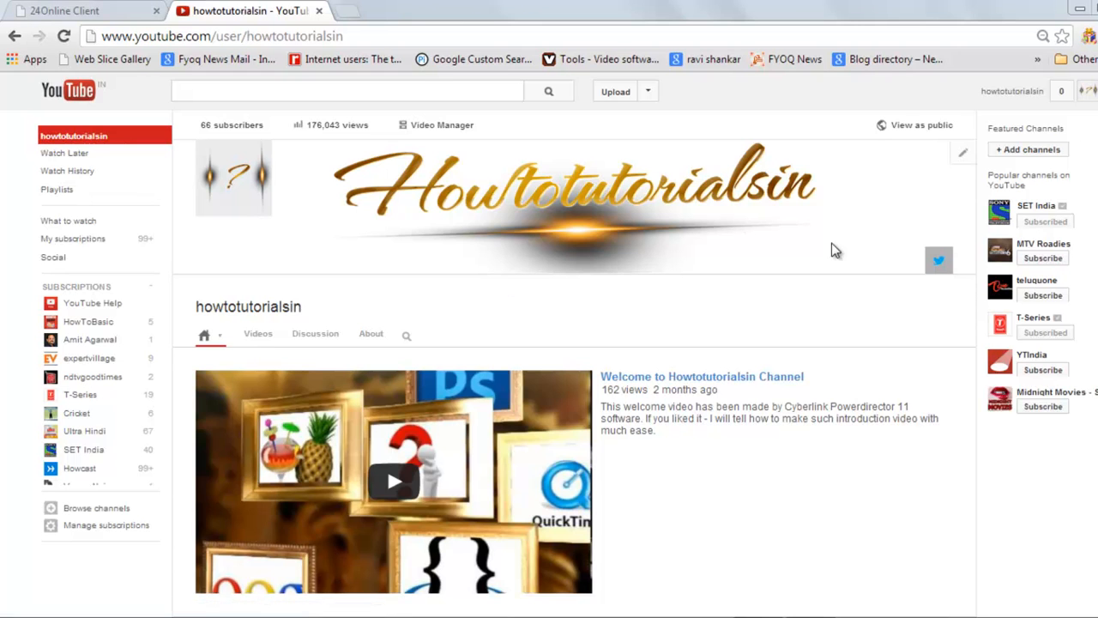
{"action": "mouse_move", "coordinate": [824, 234]}
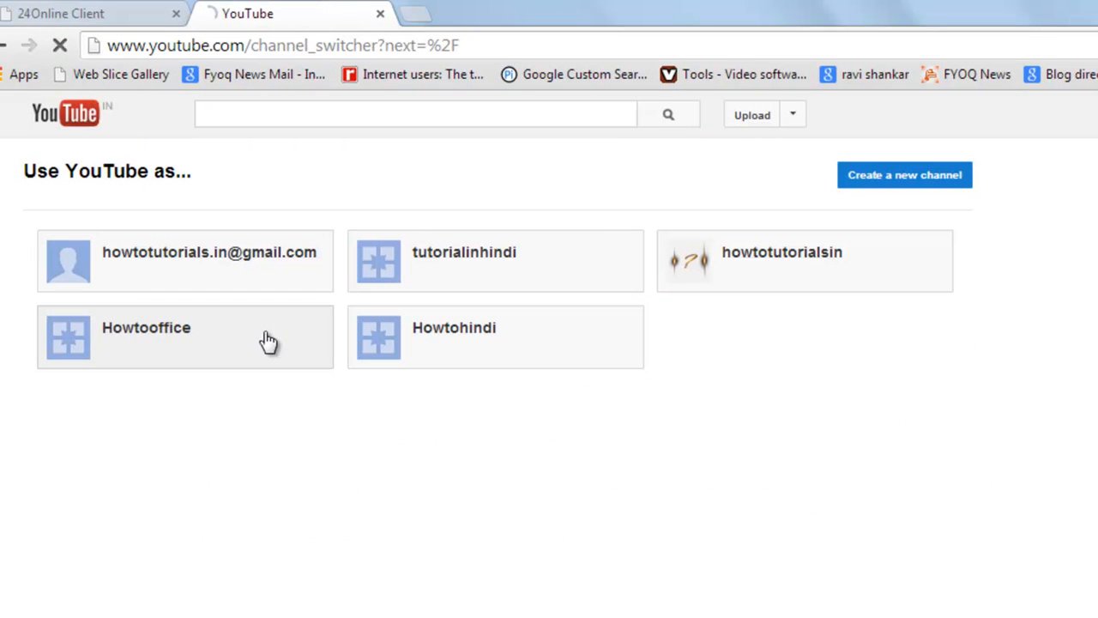
Switch to the Howtooffice channel and show its YouTube account settings
{"action": "left_click", "coordinate": [184, 336]}
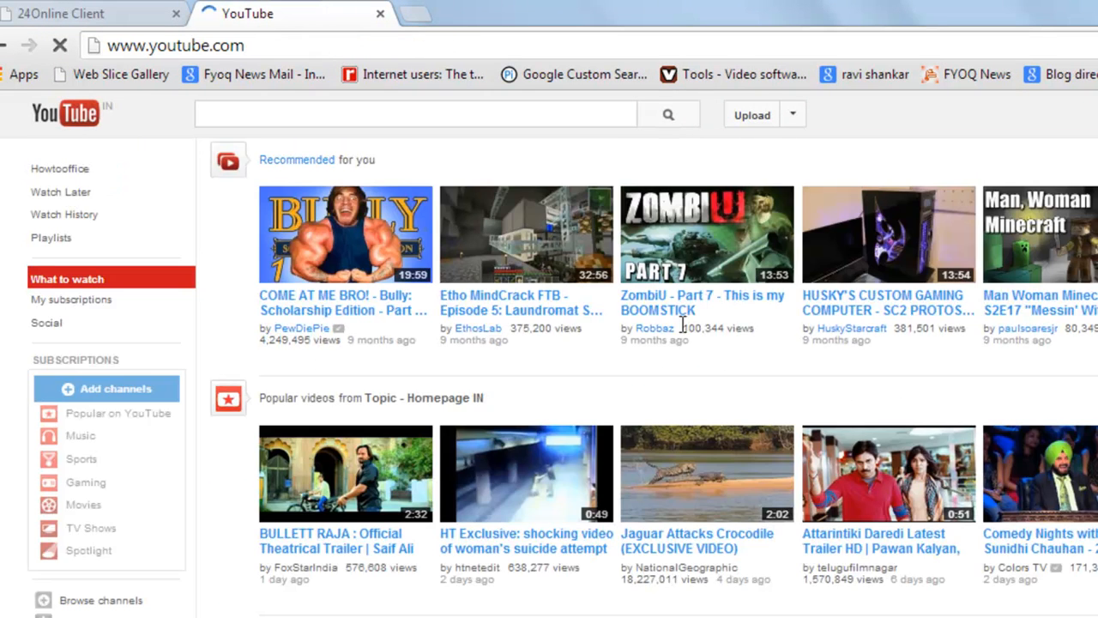
{"action": "left_click", "coordinate": [415, 114]}
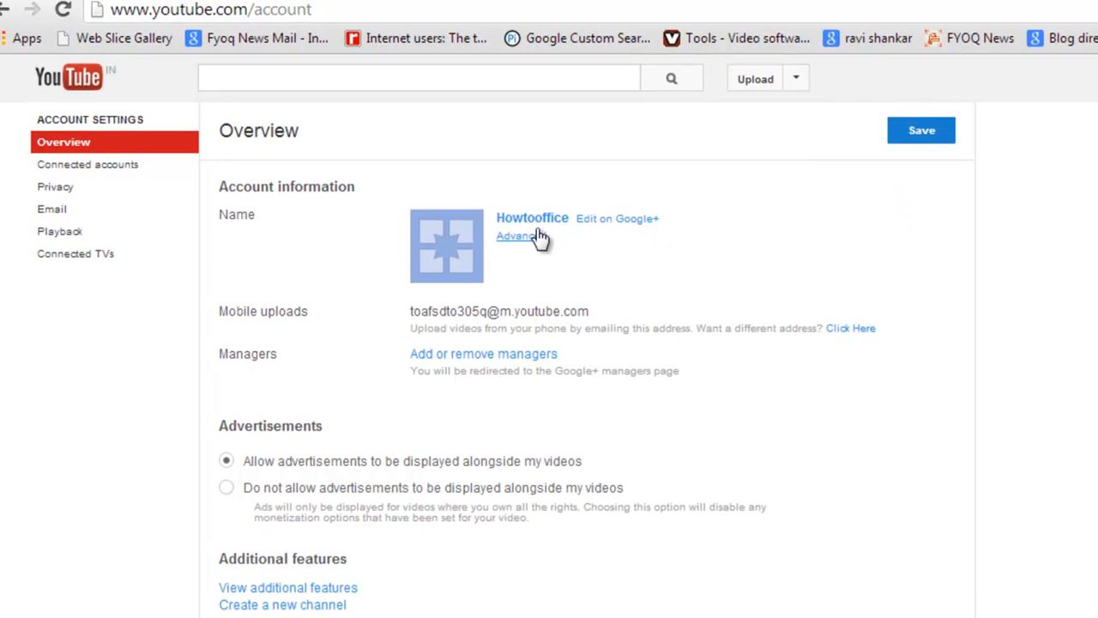
From Advanced settings, start deleting the Howtooffice channel and re-verify the sign-in
{"action": "left_click", "coordinate": [514, 236]}
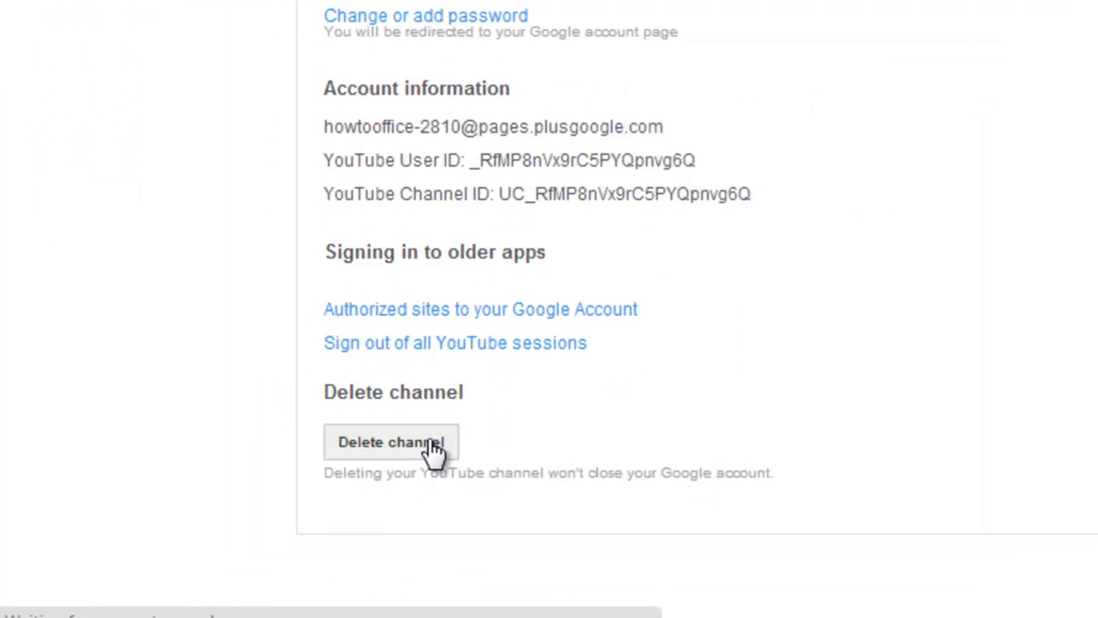
{"action": "left_click", "coordinate": [393, 441]}
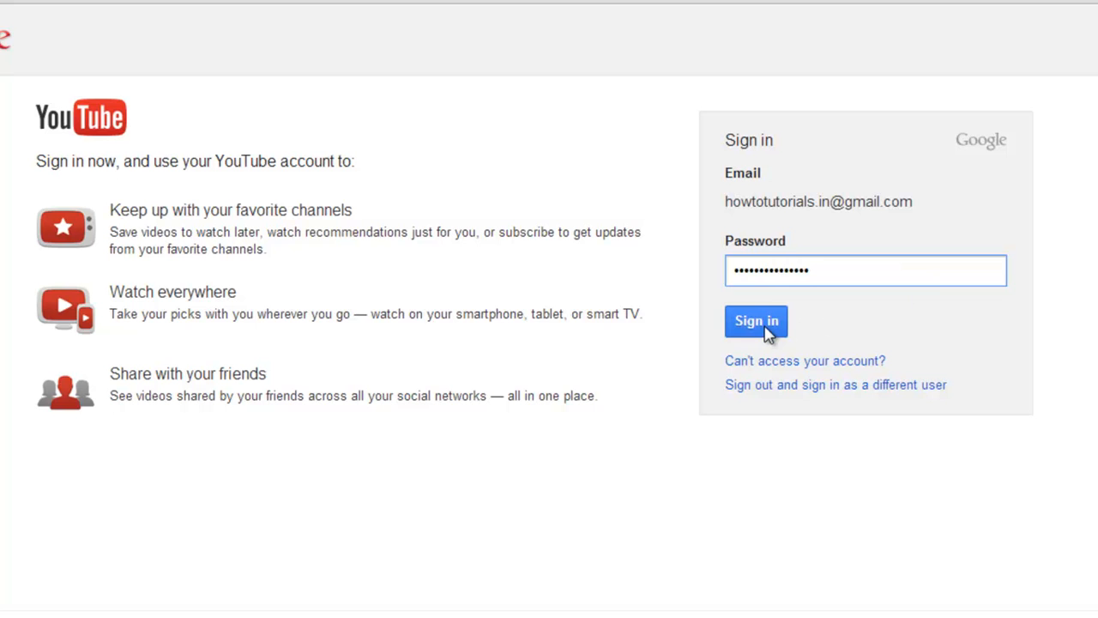
{"action": "left_click", "coordinate": [755, 321]}
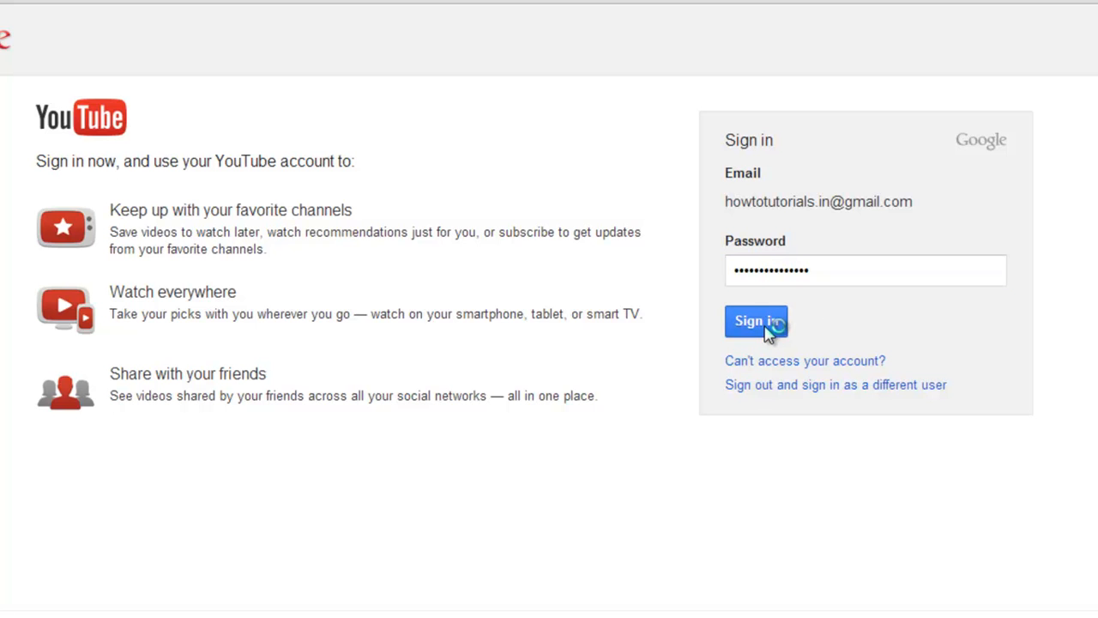
{"action": "left_click", "coordinate": [756, 321]}
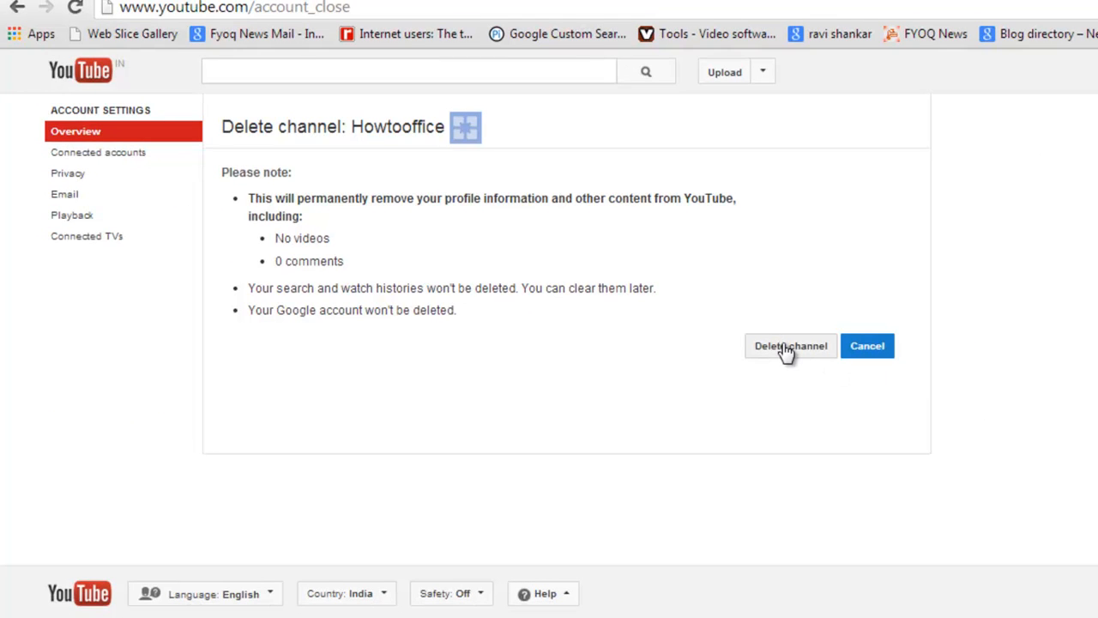
{"action": "mouse_move", "coordinate": [795, 352]}
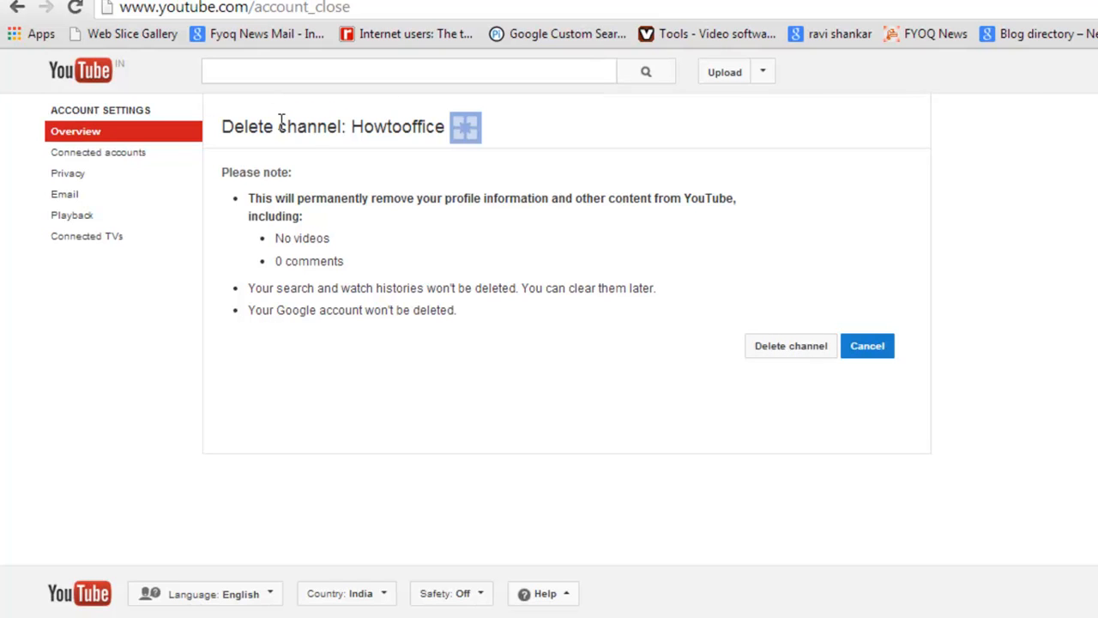
{"action": "mouse_move", "coordinate": [790, 331]}
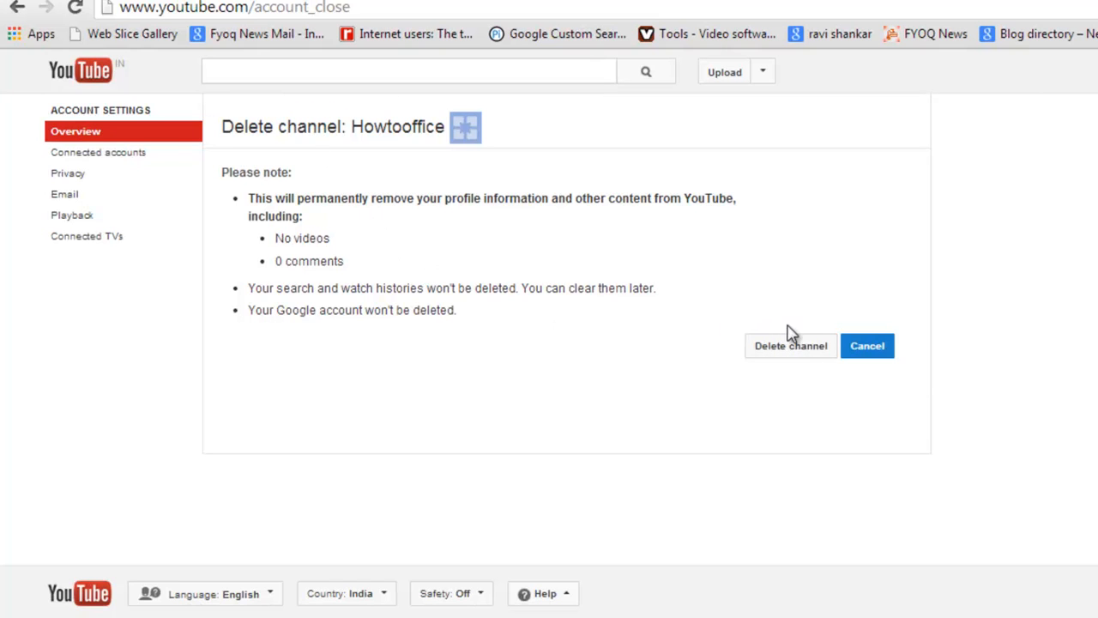
{"action": "mouse_move", "coordinate": [360, 195]}
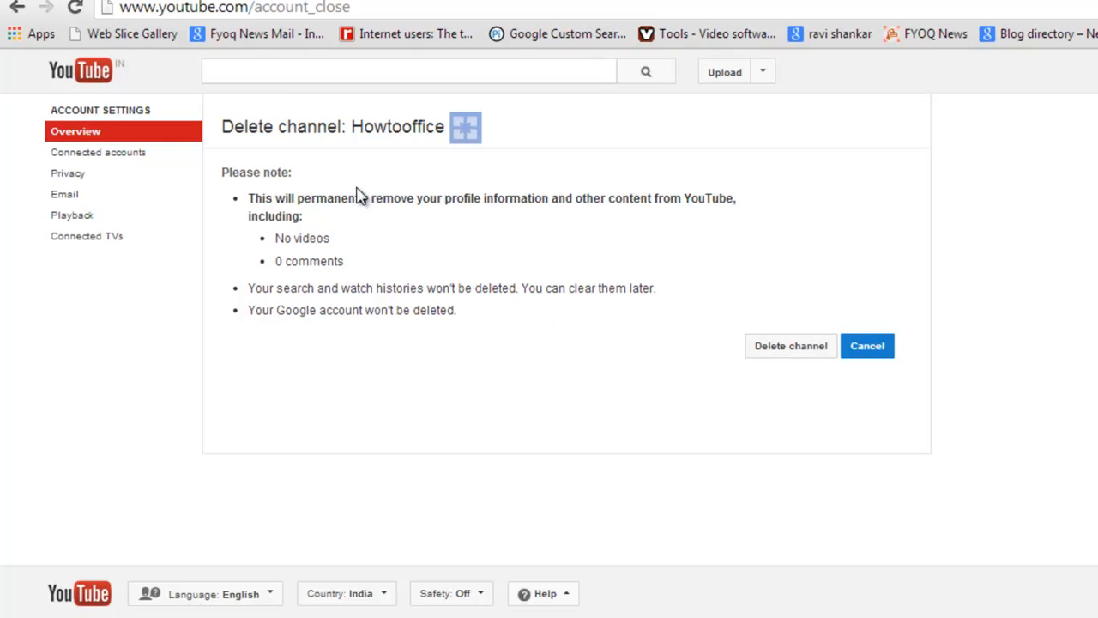
{"action": "mouse_move", "coordinate": [735, 197]}
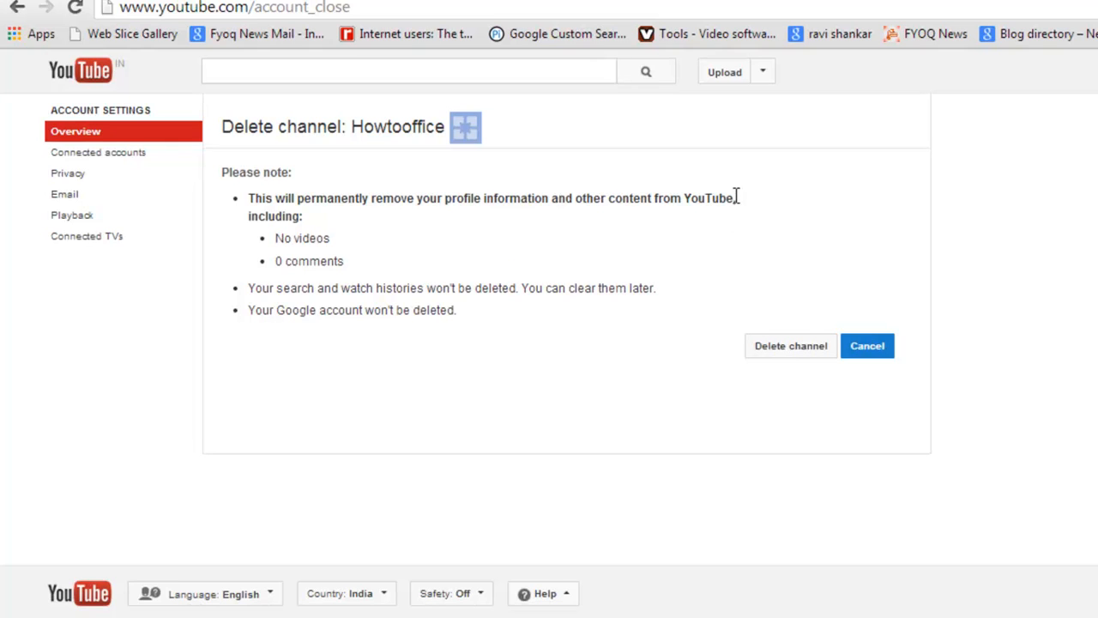
{"action": "mouse_move", "coordinate": [362, 238]}
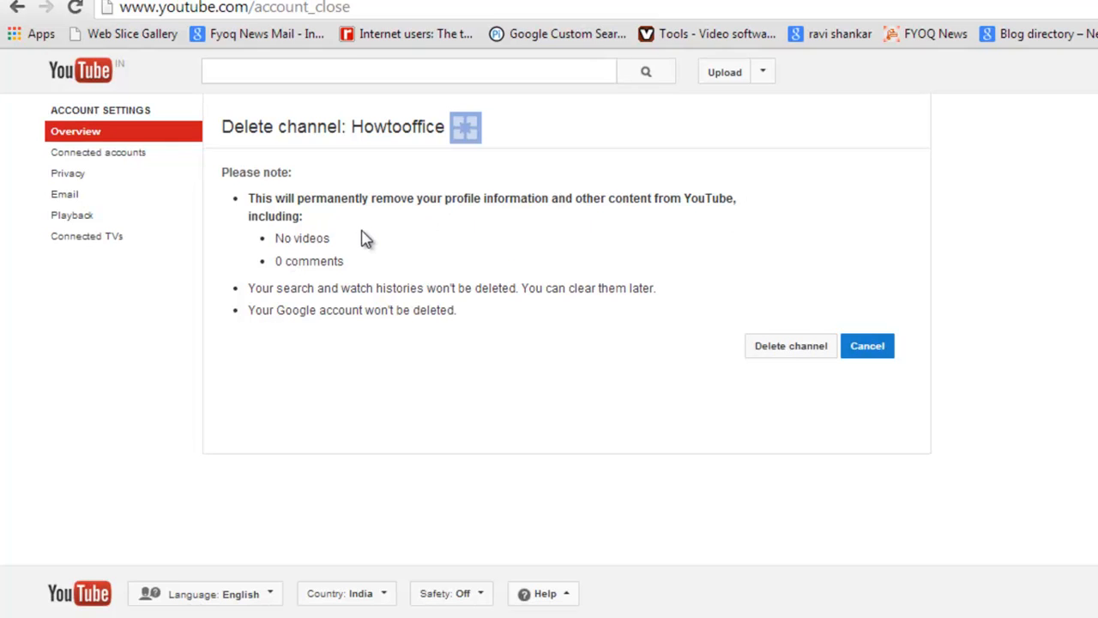
{"action": "mouse_move", "coordinate": [727, 275]}
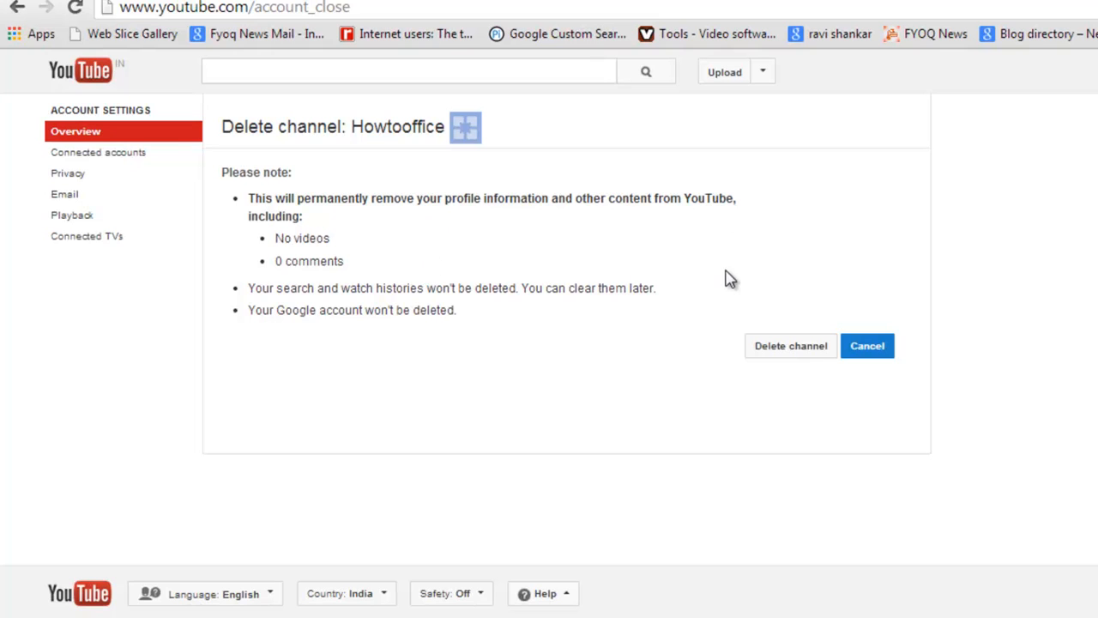
{"action": "mouse_move", "coordinate": [510, 257]}
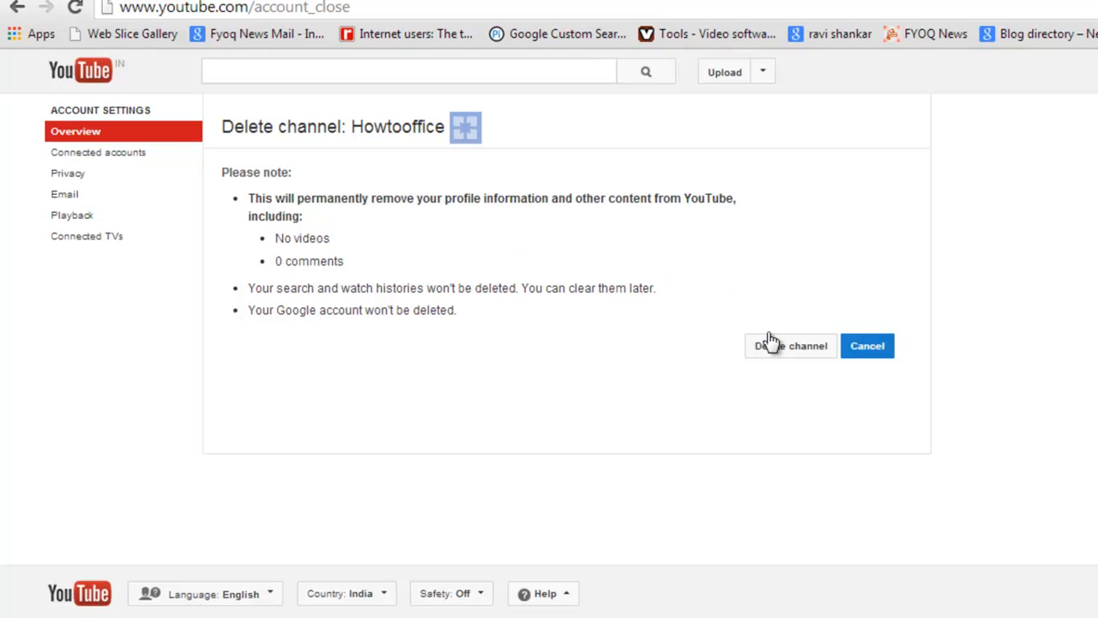
Confirm permanent deletion of the Howtooffice channel
{"action": "left_click", "coordinate": [790, 346]}
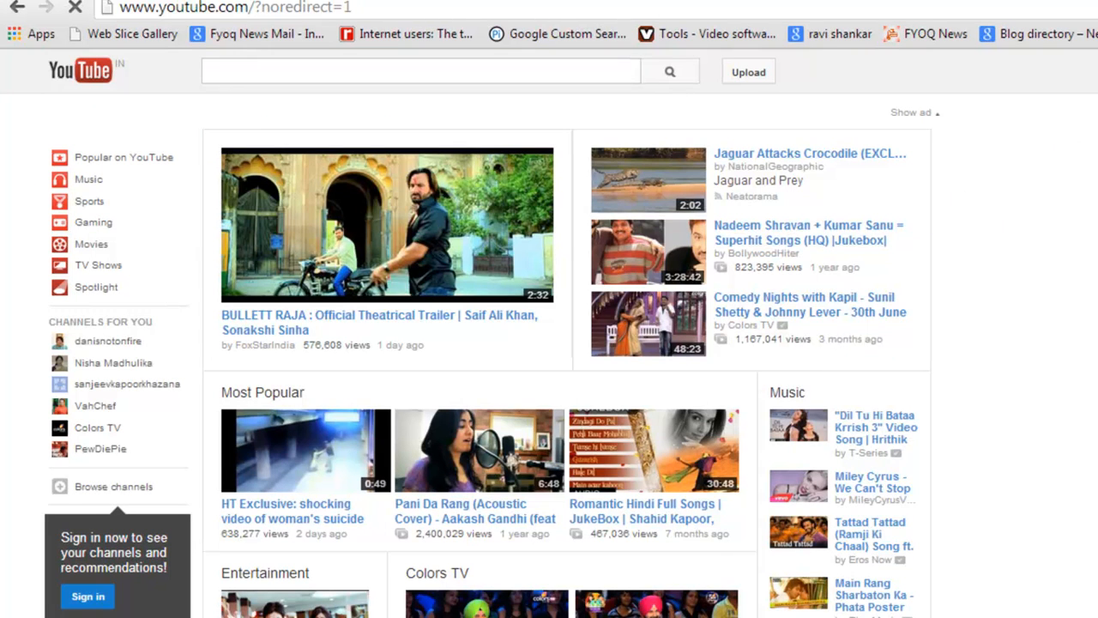
Sign back in and choose to use YouTube as howtotutorialsin
{"action": "left_click", "coordinate": [82, 596]}
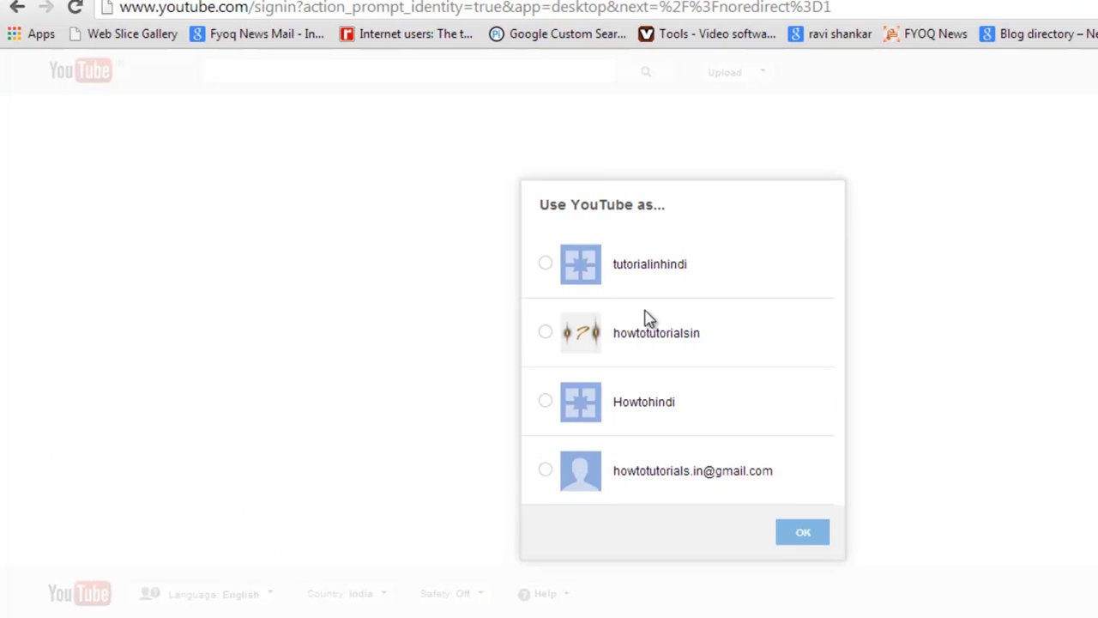
{"action": "left_click", "coordinate": [544, 331]}
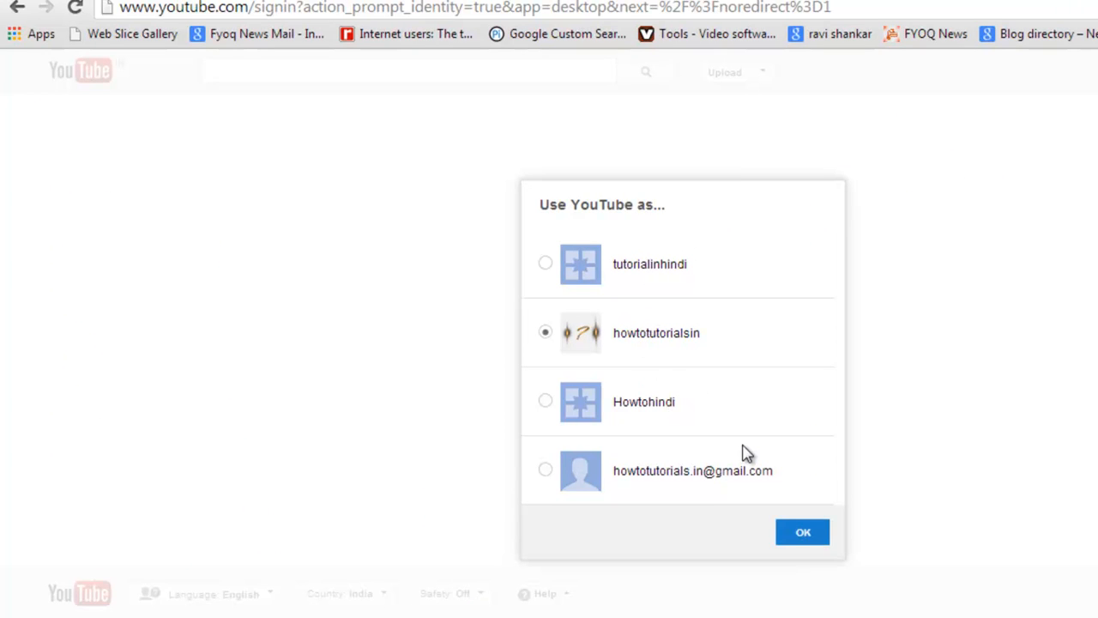
{"action": "left_click", "coordinate": [802, 531]}
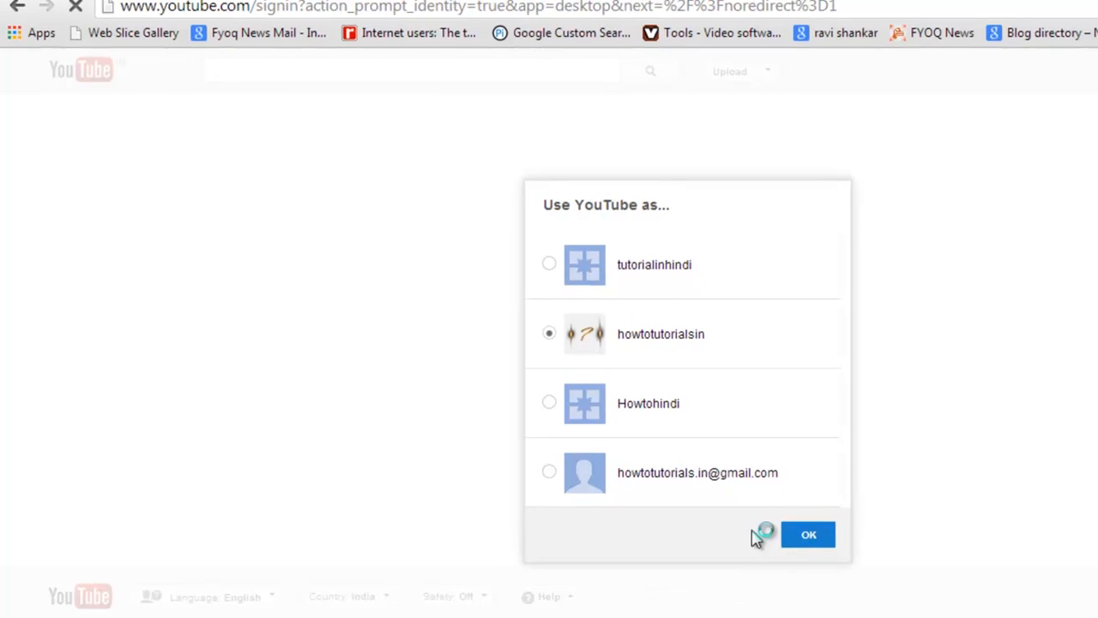
{"action": "left_click", "coordinate": [807, 534]}
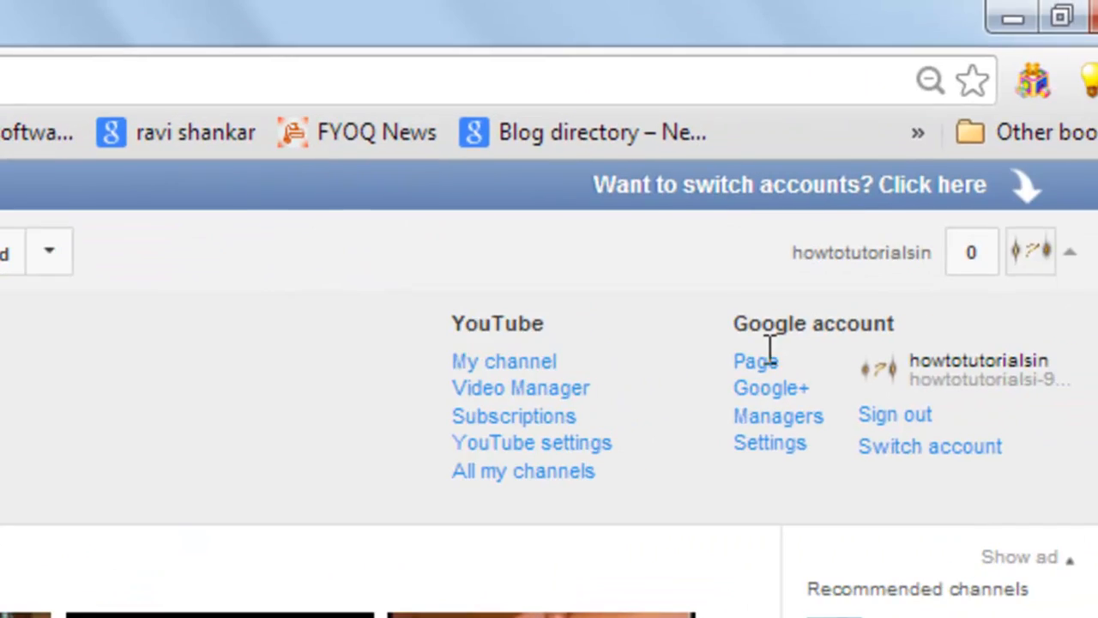
{"action": "mouse_move", "coordinate": [539, 374]}
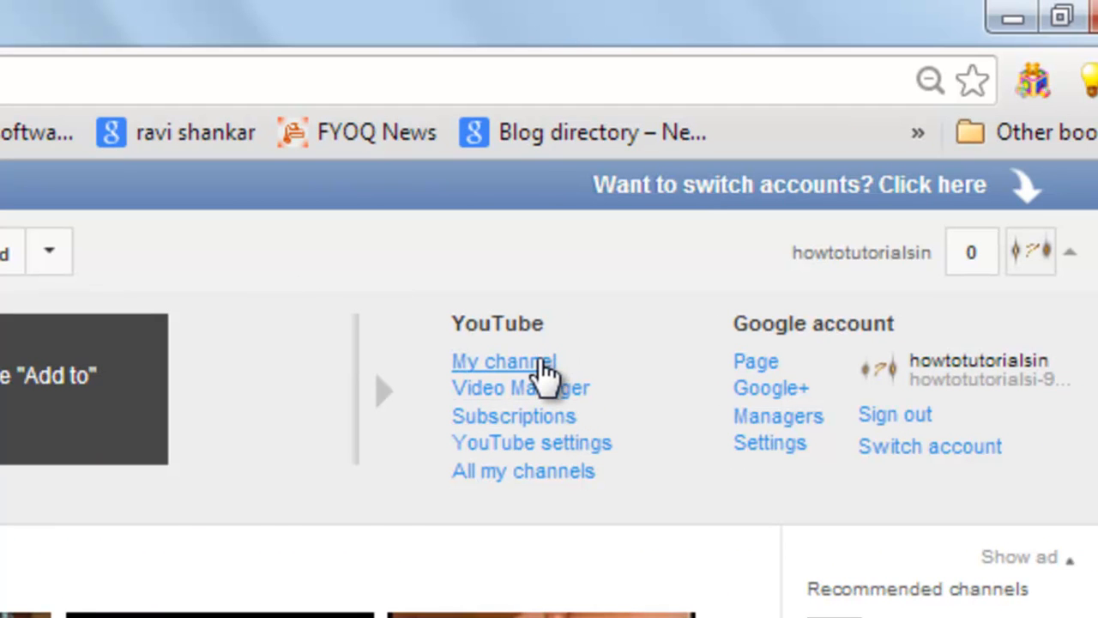
Open My channel to show the howtotutorialsin channel page
{"action": "left_click", "coordinate": [506, 361]}
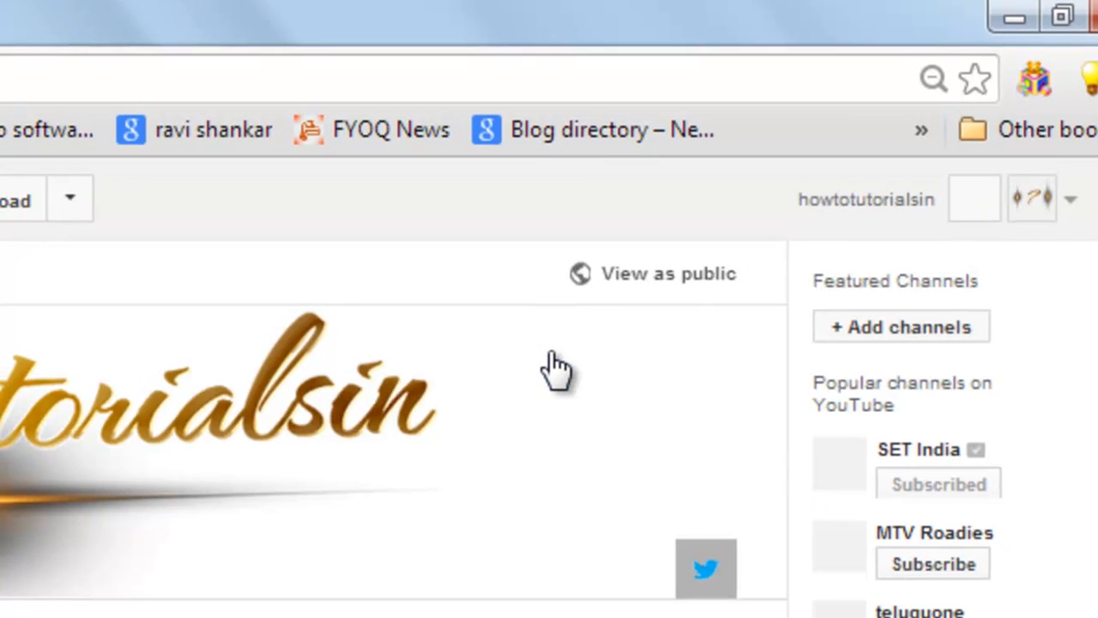